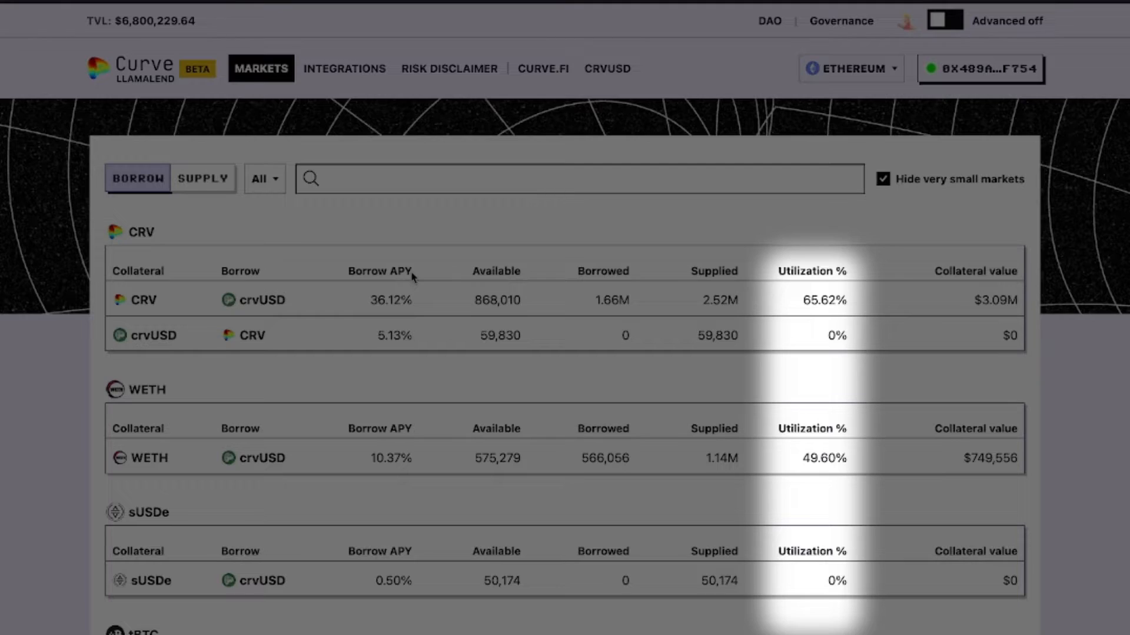
{"action": "mouse_move", "coordinate": [735, 256]}
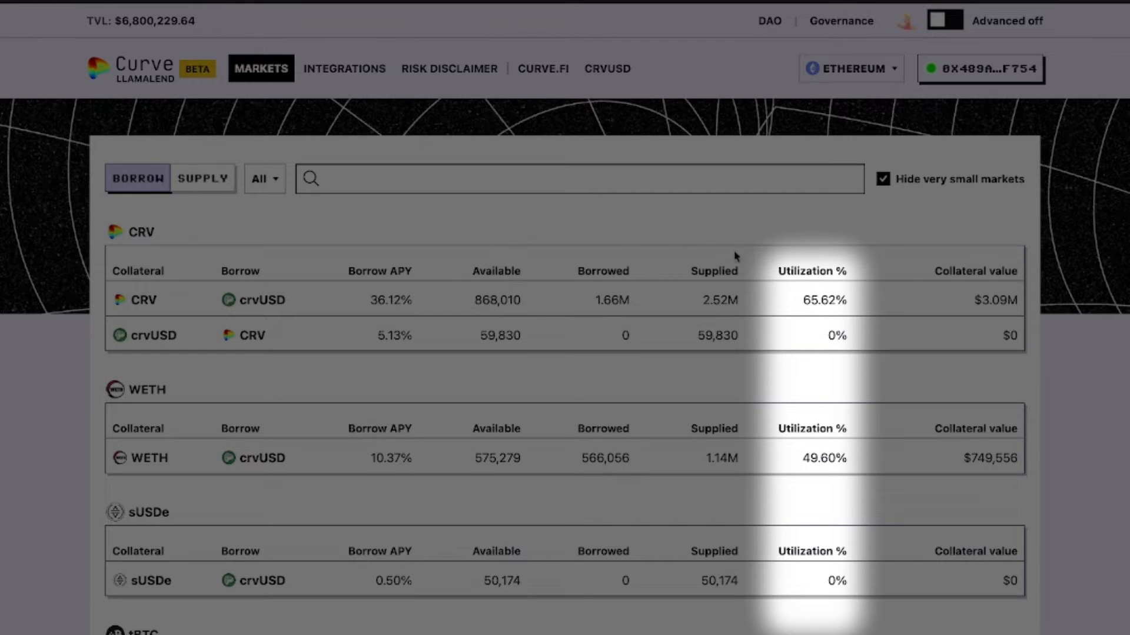
{"action": "mouse_move", "coordinate": [496, 271]}
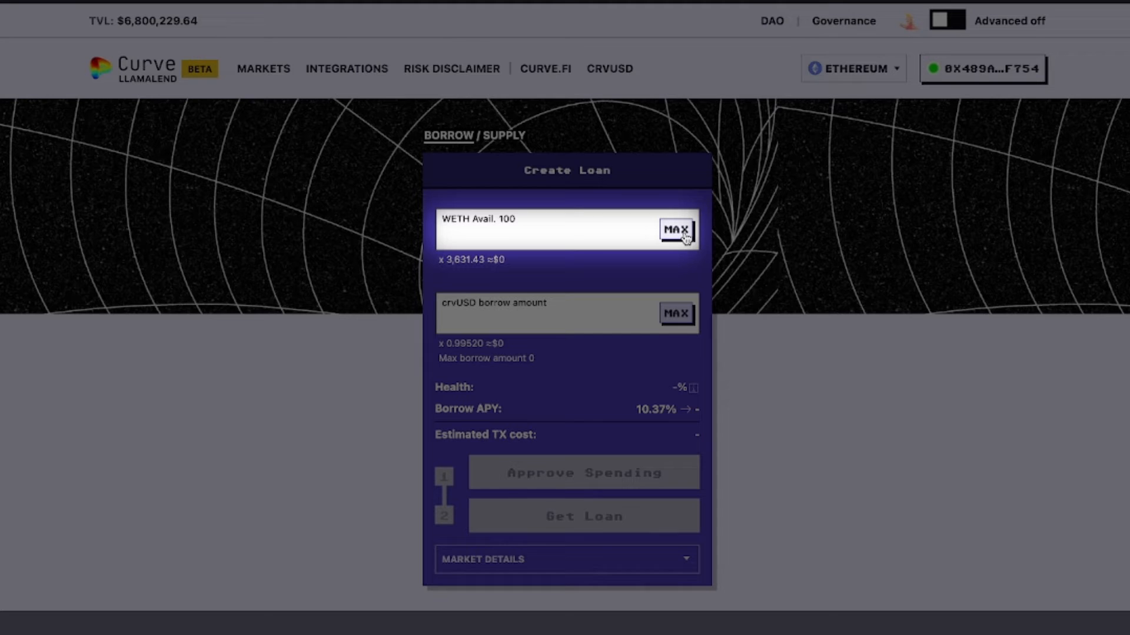
Fill the WETH collateral field with the maximum 100 WETH, worth about $363,143.
{"action": "left_click", "coordinate": [675, 230]}
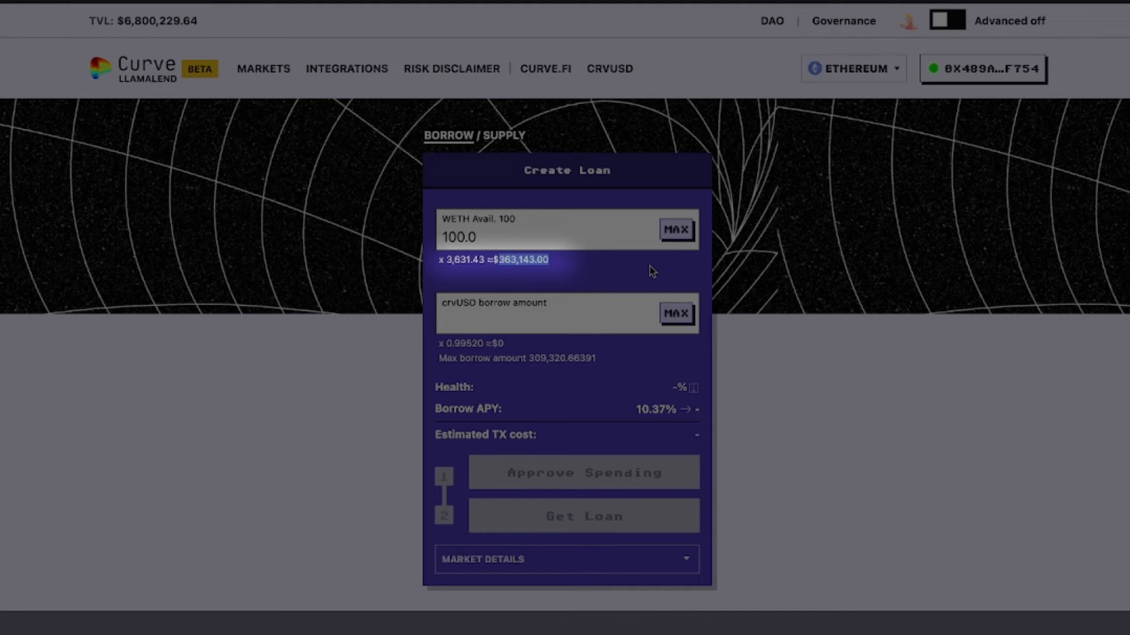
{"action": "mouse_move", "coordinate": [691, 388]}
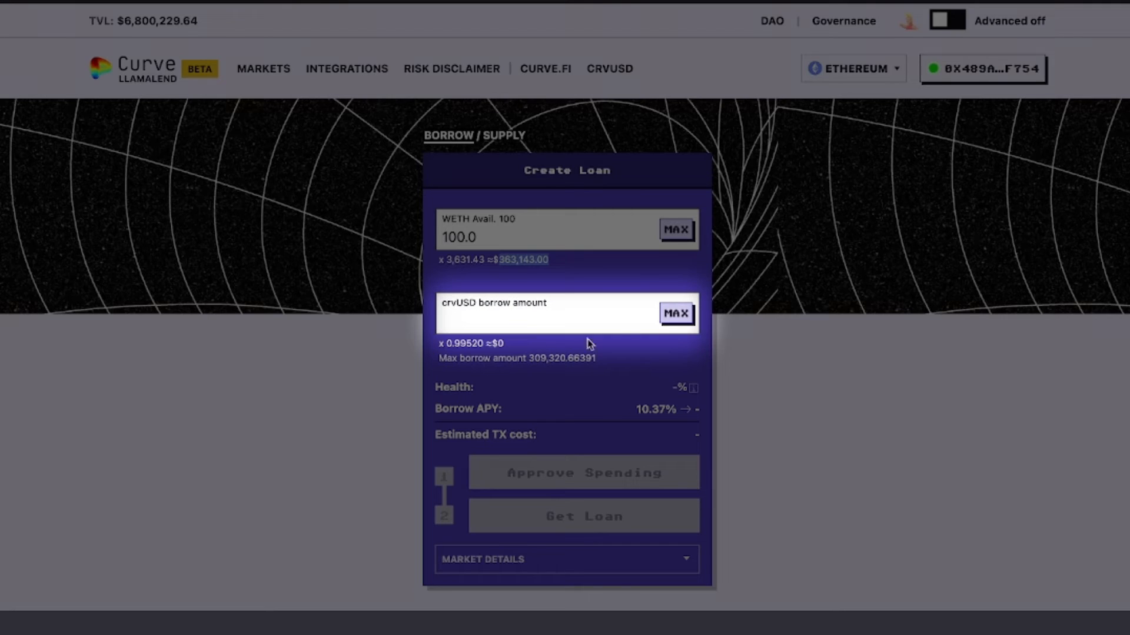
Set the crvUSD borrow amount to the maximum 309,320, giving 3.5% health and 26.64% APY.
{"action": "left_click", "coordinate": [674, 314]}
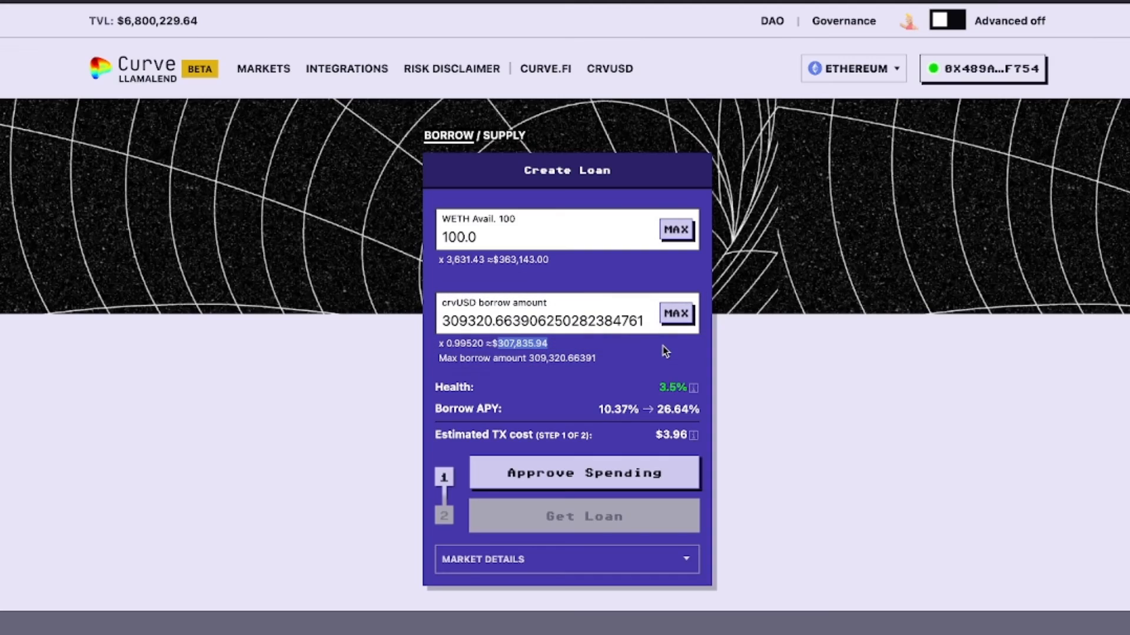
{"action": "mouse_move", "coordinate": [705, 398]}
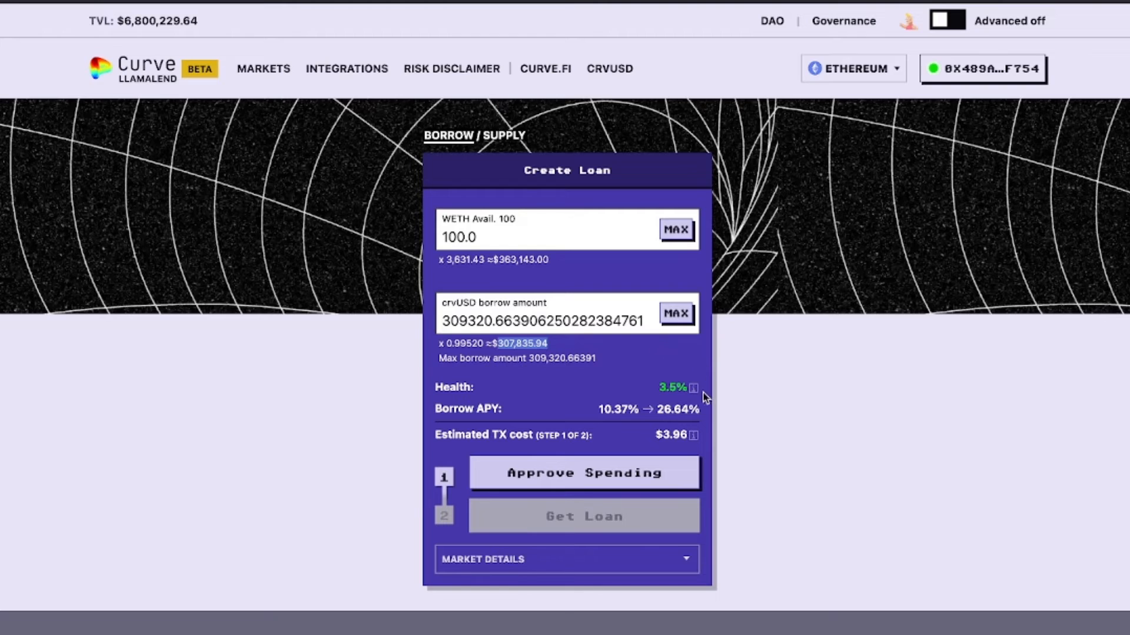
{"action": "mouse_move", "coordinate": [691, 388]}
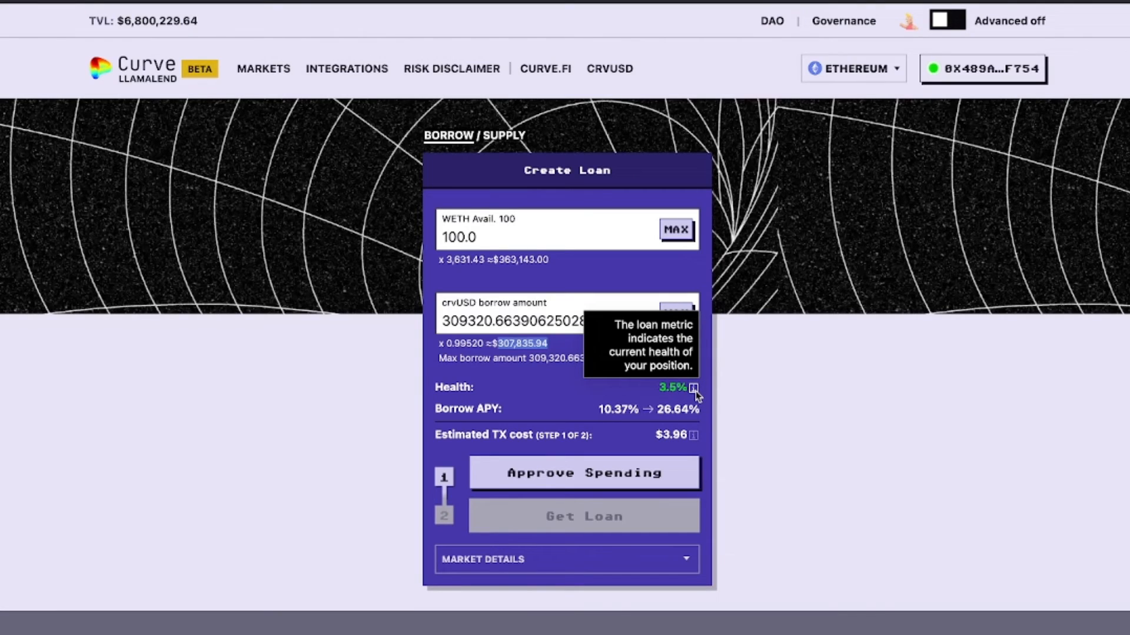
{"action": "mouse_move", "coordinate": [678, 408]}
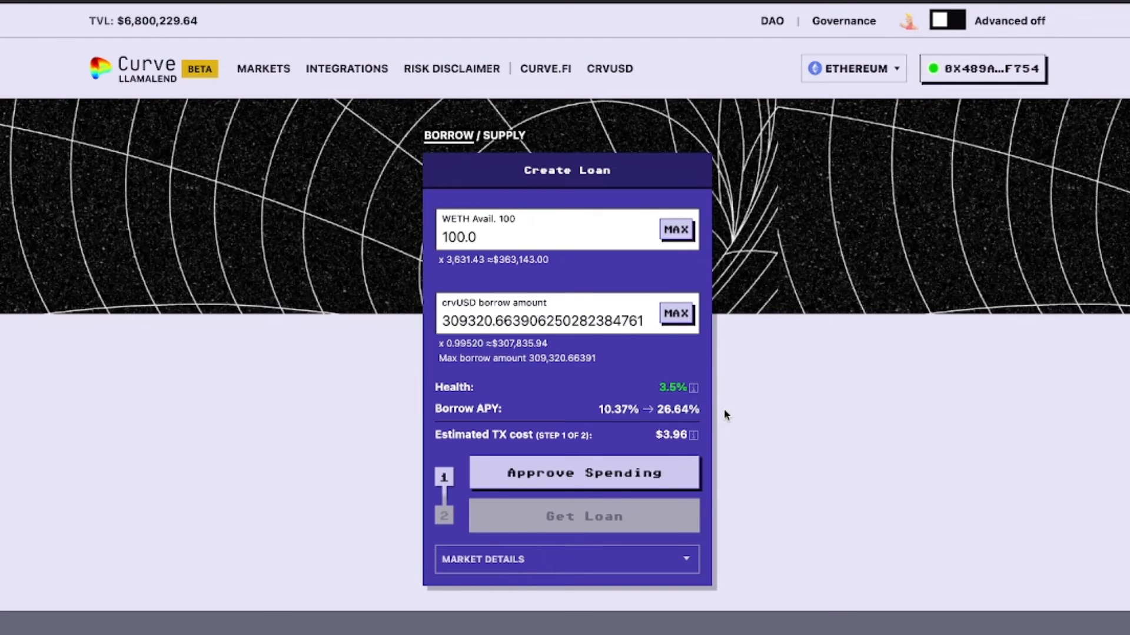
{"action": "mouse_move", "coordinate": [593, 328]}
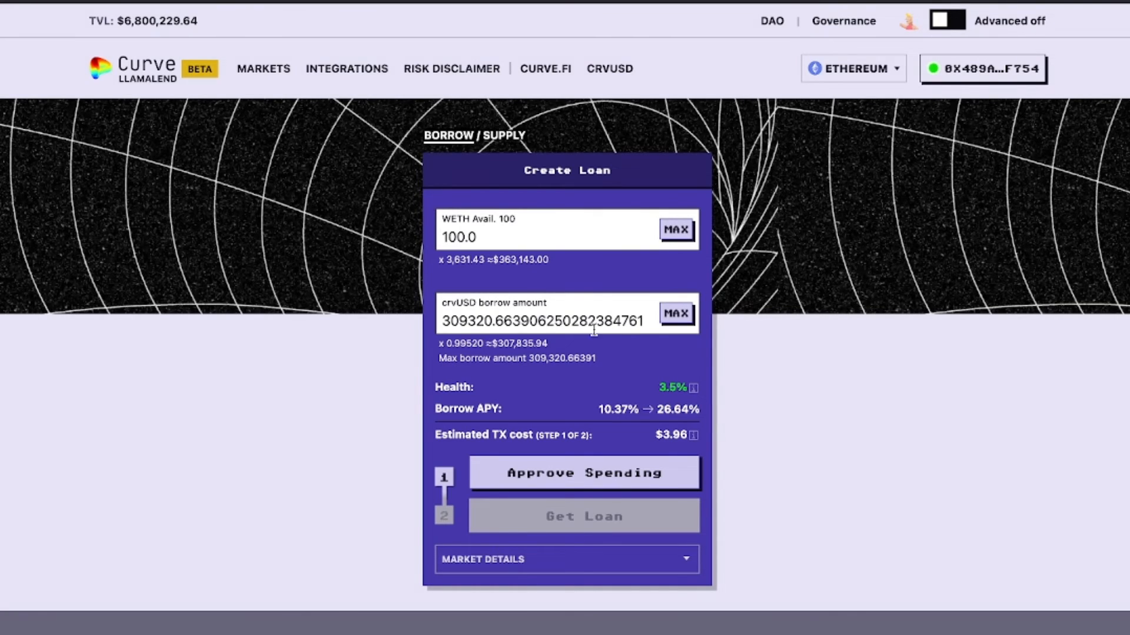
Enter 250000 crvUSD as the borrow amount, raising health to 30.81% and lowering APY to 22.11%.
{"action": "type", "text": "250000"}
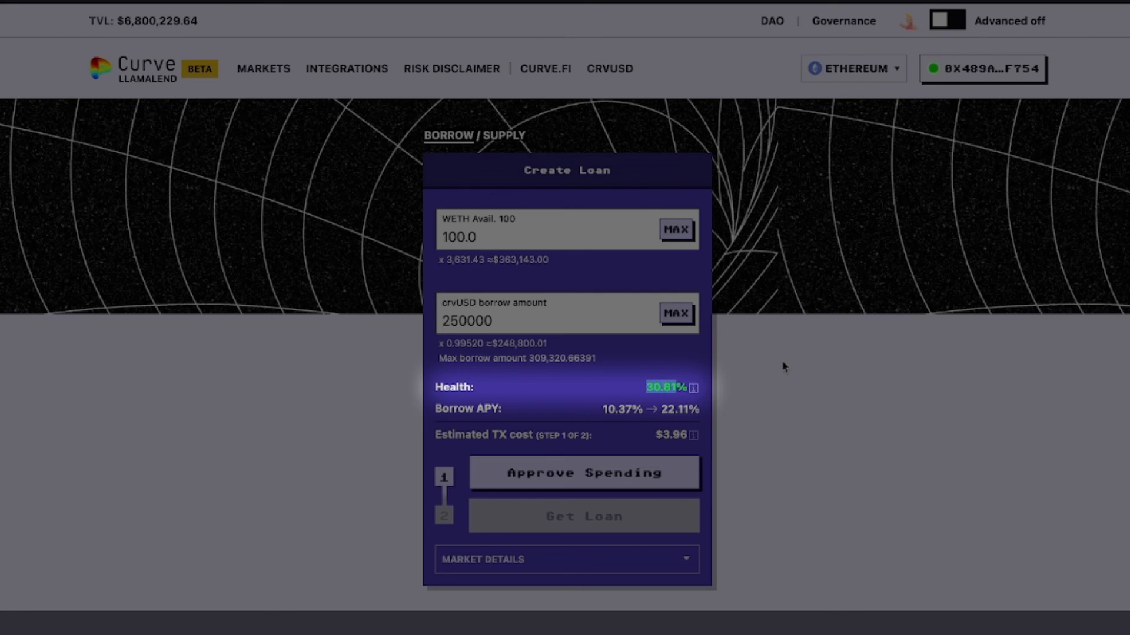
{"action": "mouse_move", "coordinate": [692, 430]}
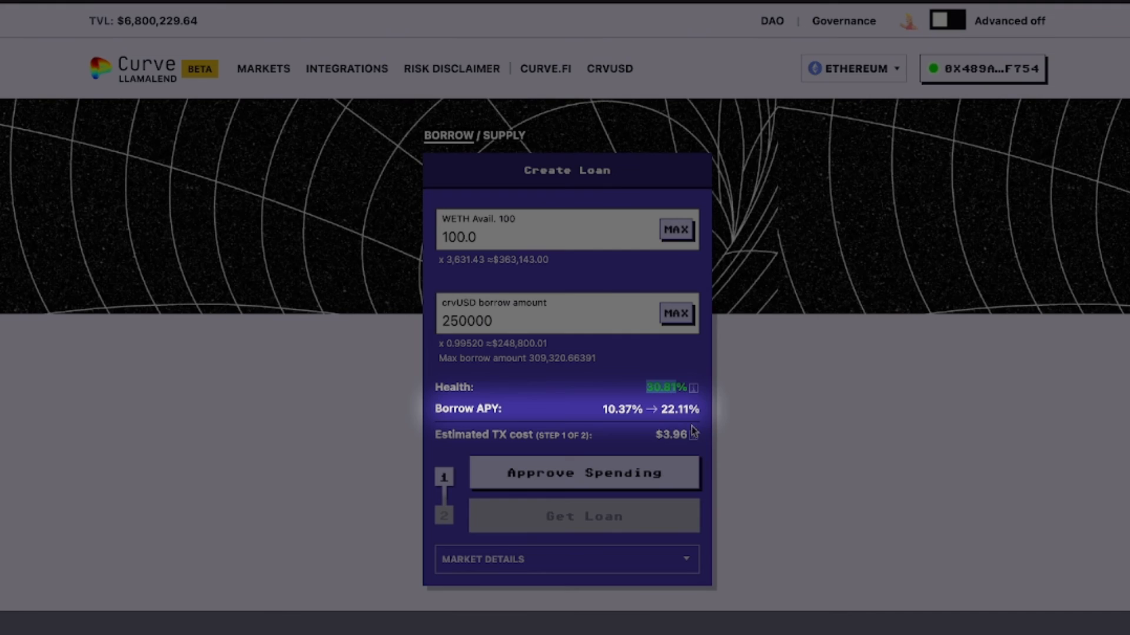
{"action": "mouse_move", "coordinate": [784, 385]}
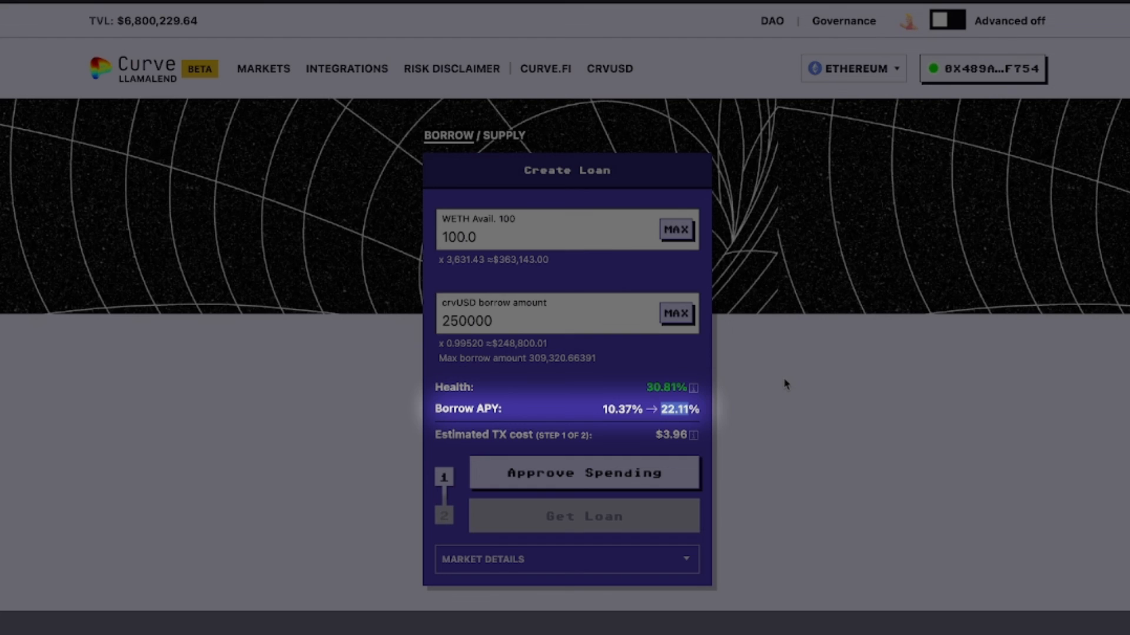